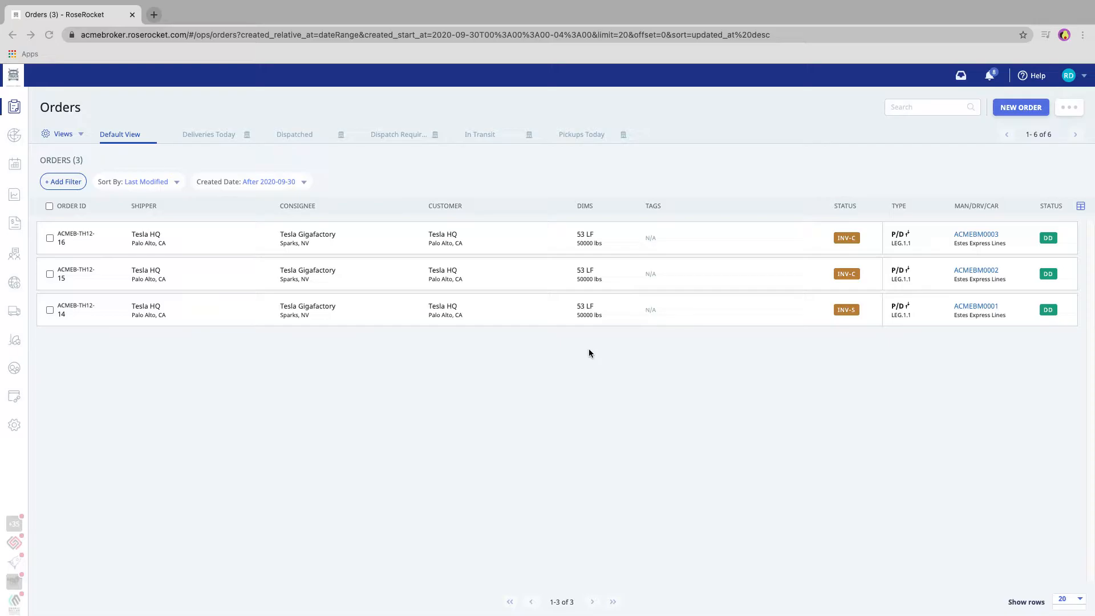
Switch from the orders list to the Team module and select a team member
click(14, 368)
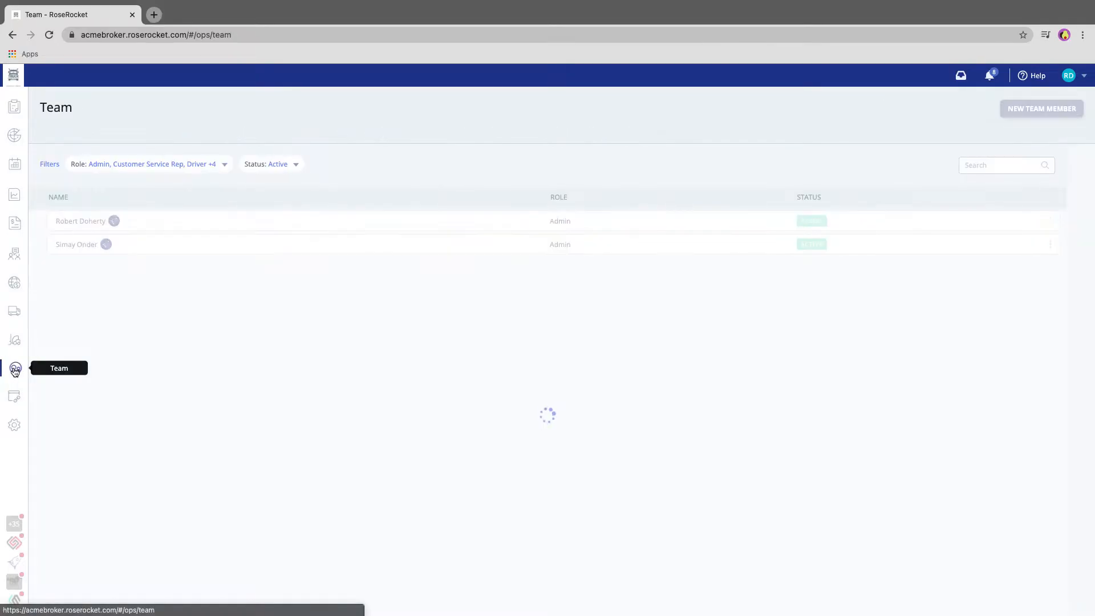
click(80, 221)
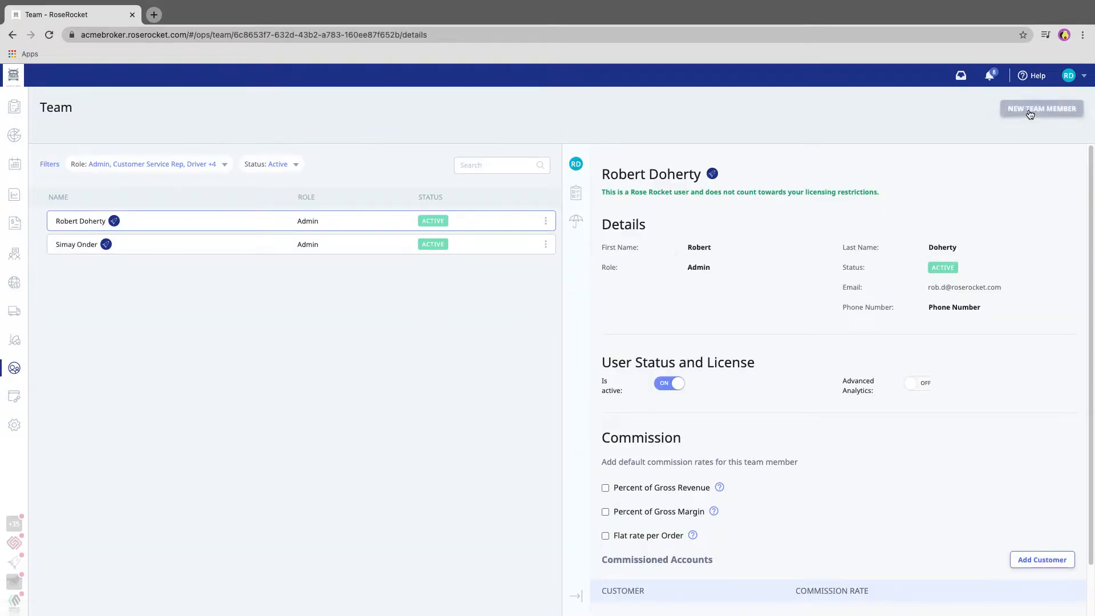
Start a new team member and assign the Manager user role
click(1042, 108)
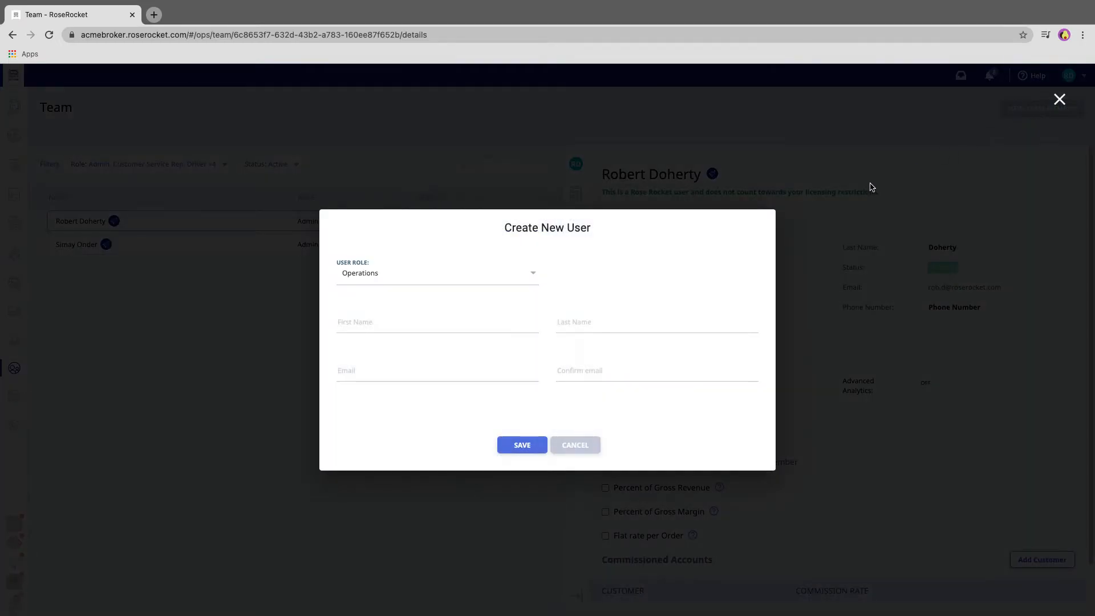
click(437, 273)
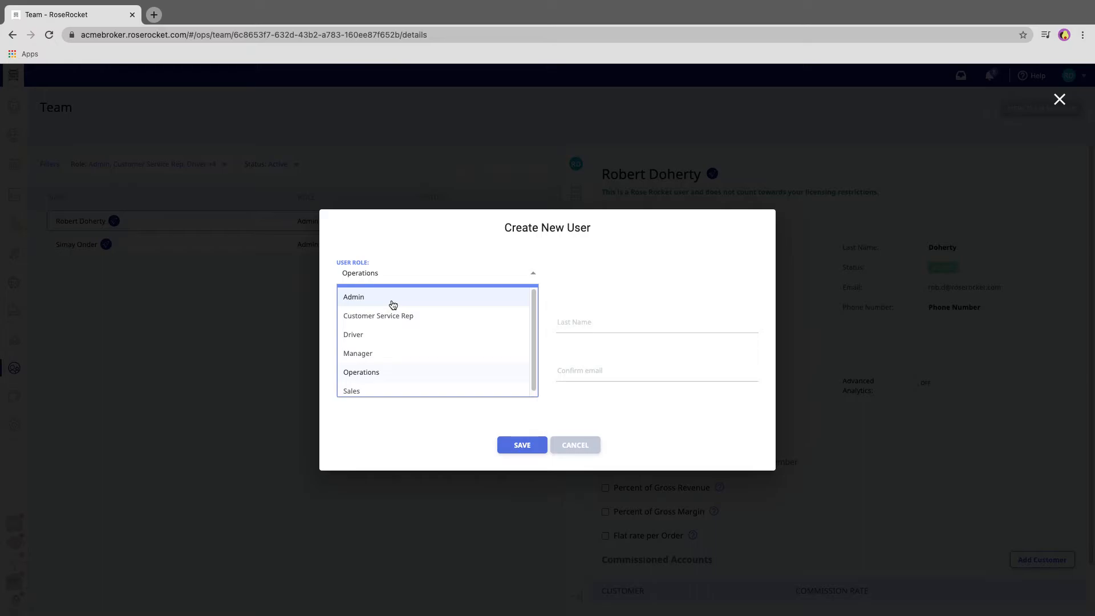
mouse_move(393, 353)
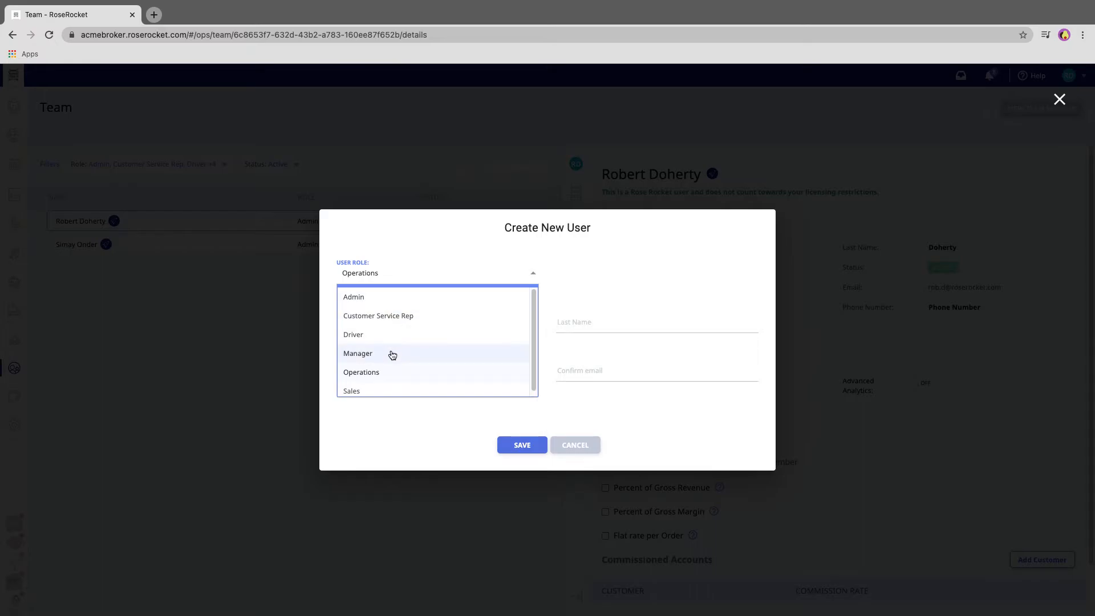
click(358, 353)
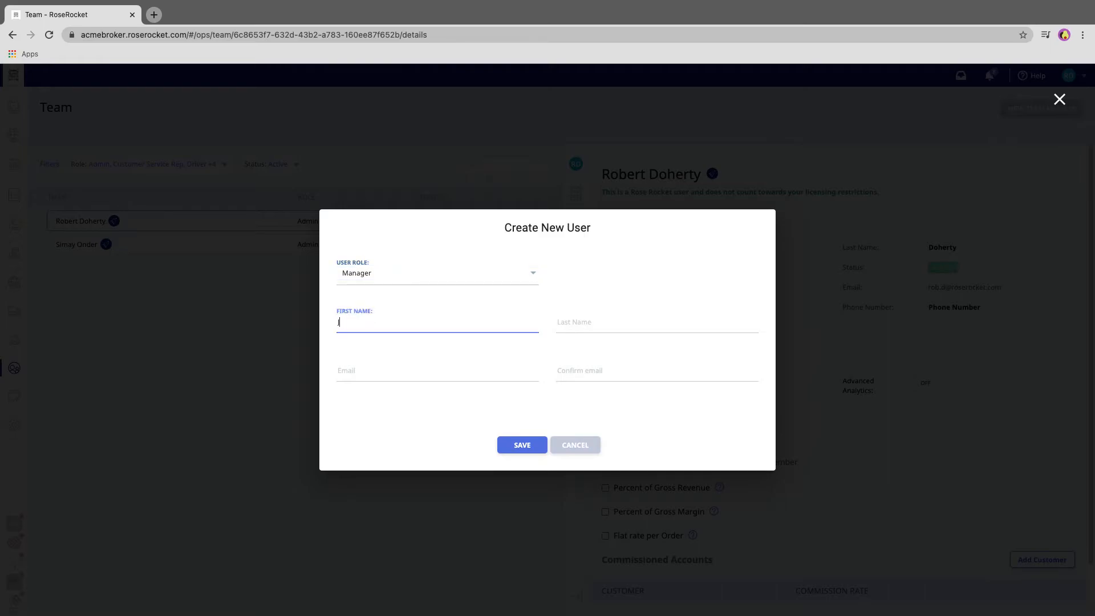
Enter Joanna Doe's name and matching email, then create the user
text(D)
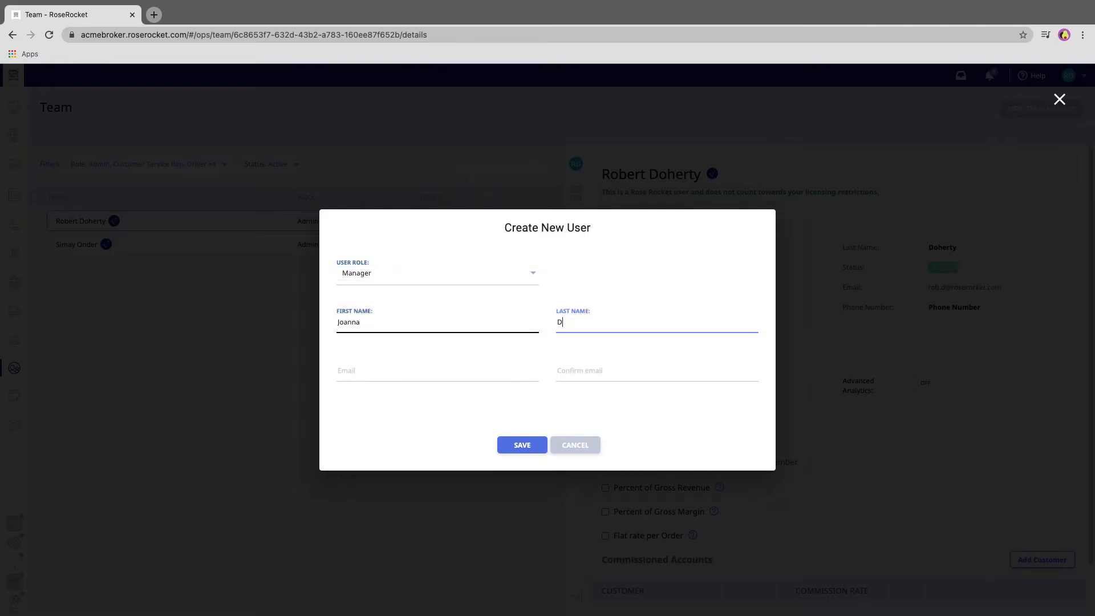
click(436, 371)
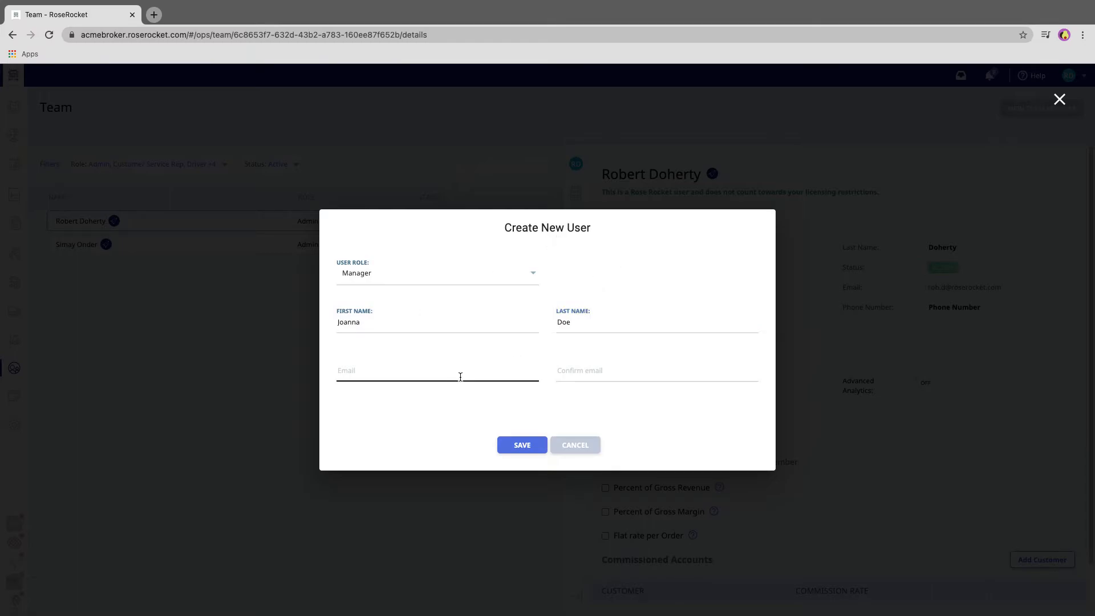
click(437, 370)
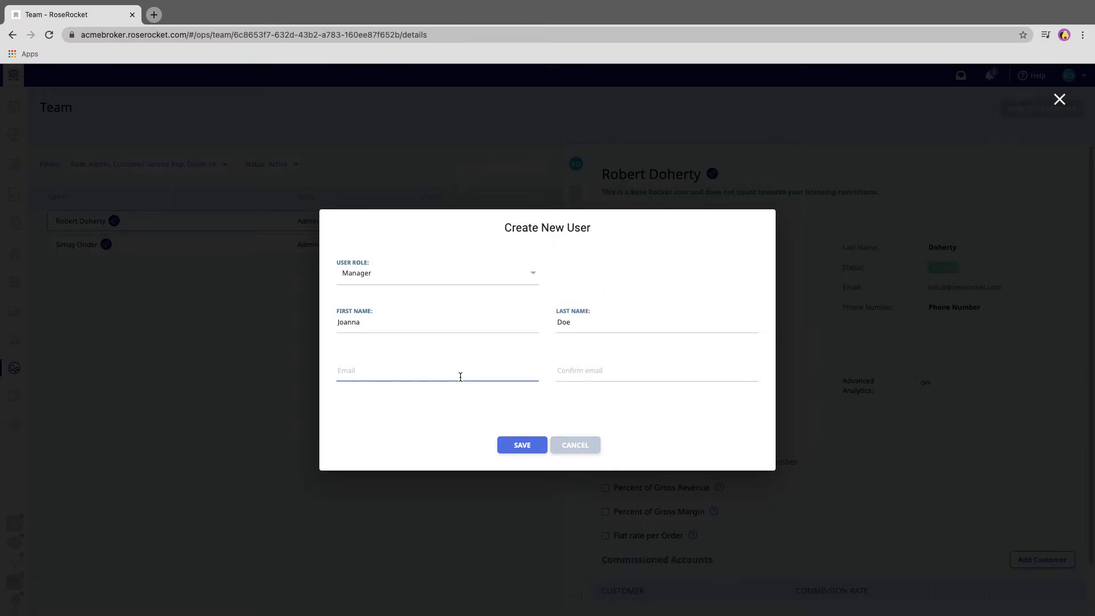
text(joanna@emai)
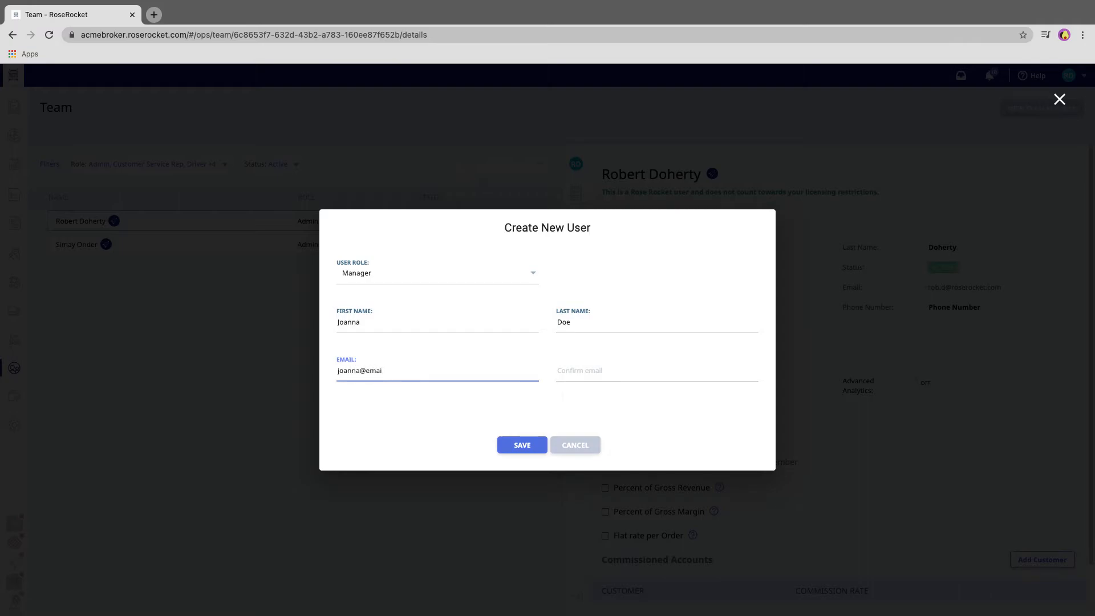
text(joanna@email.com)
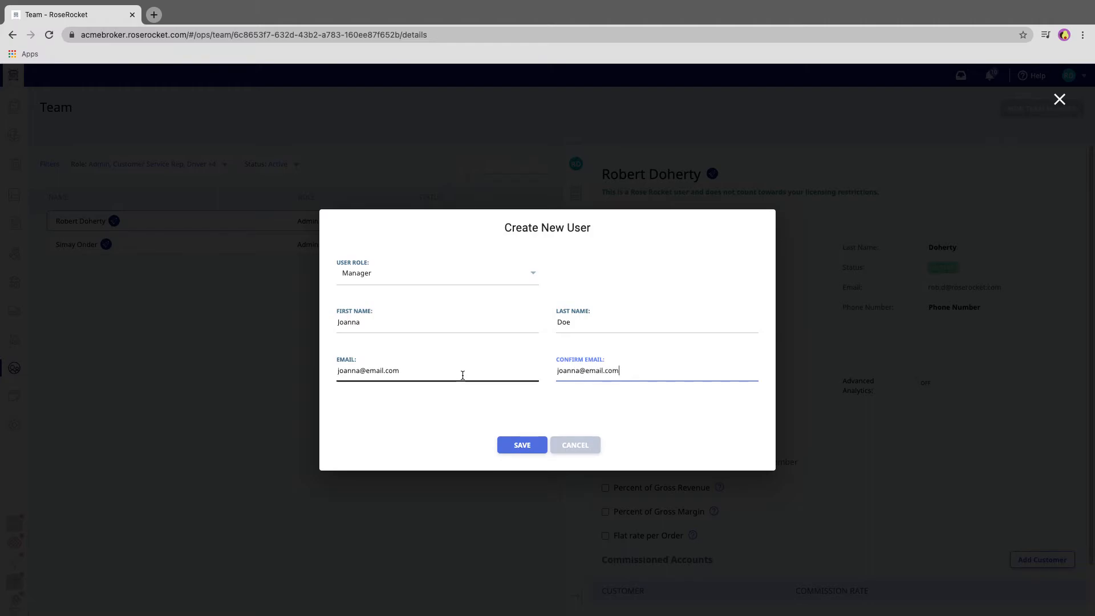
click(522, 445)
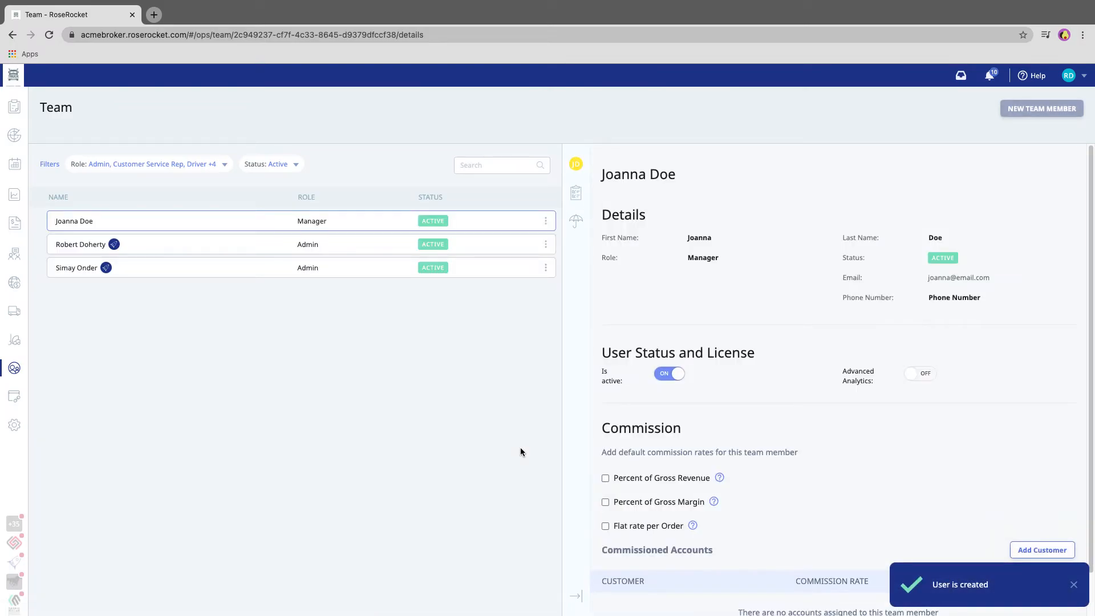
mouse_move(1003, 330)
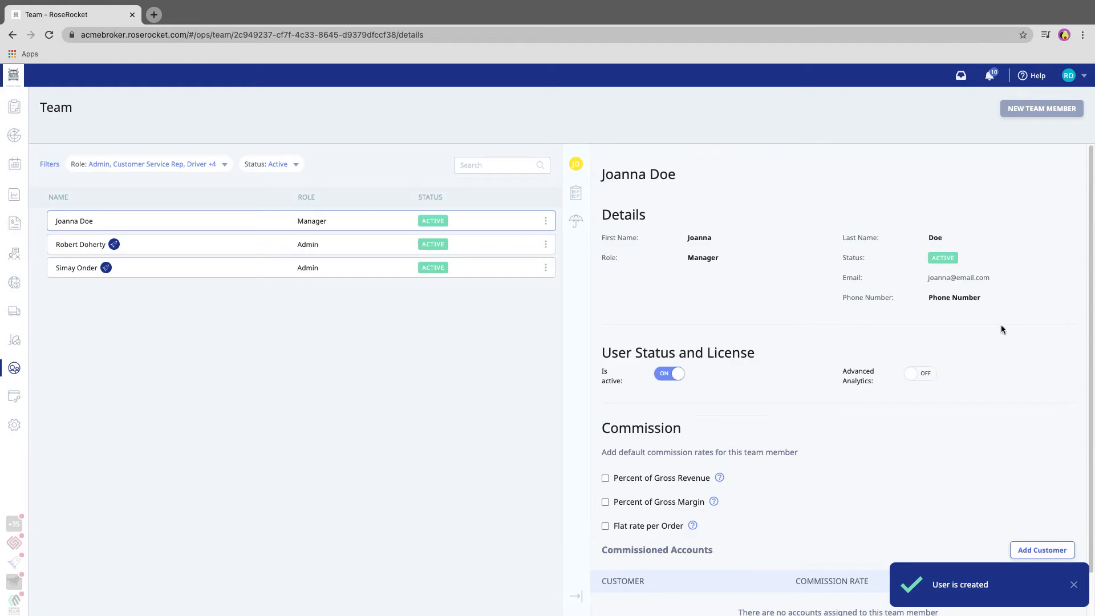
text(4)
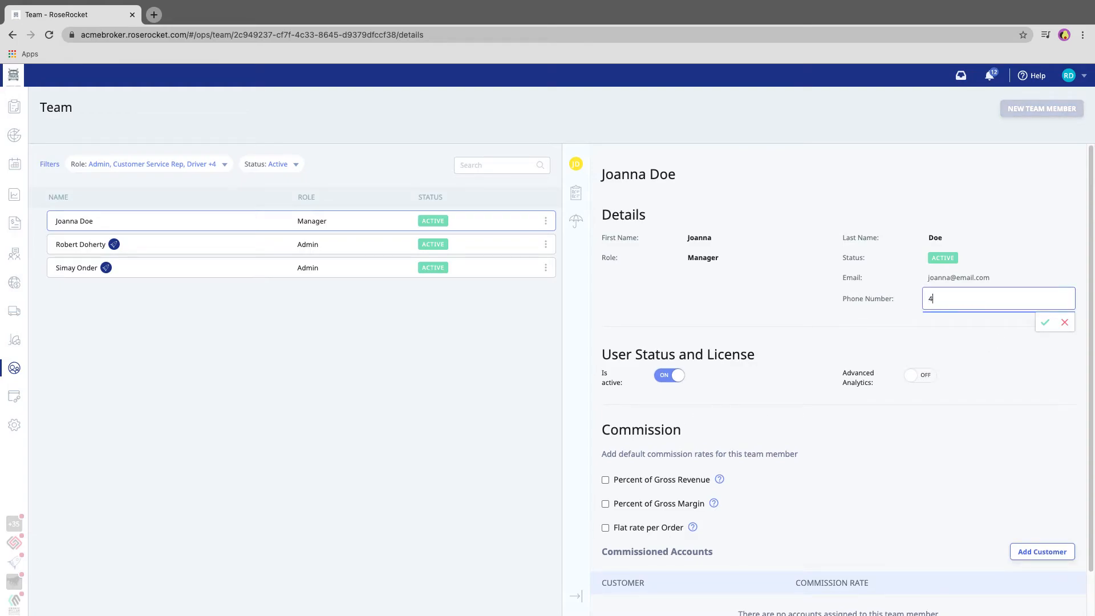
text(44-4444)
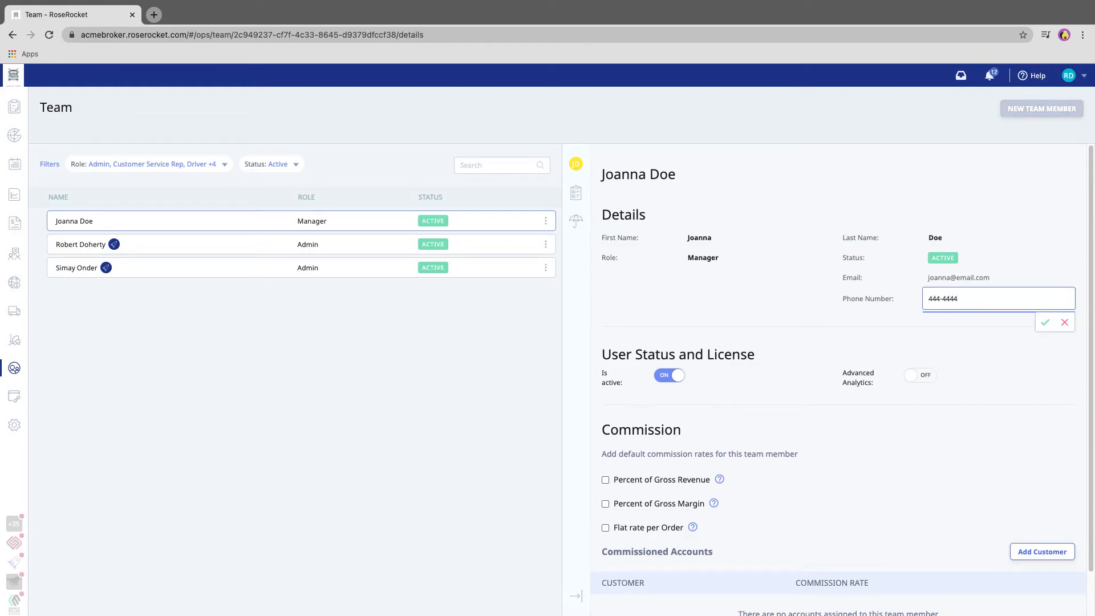
text(444-444-4444)
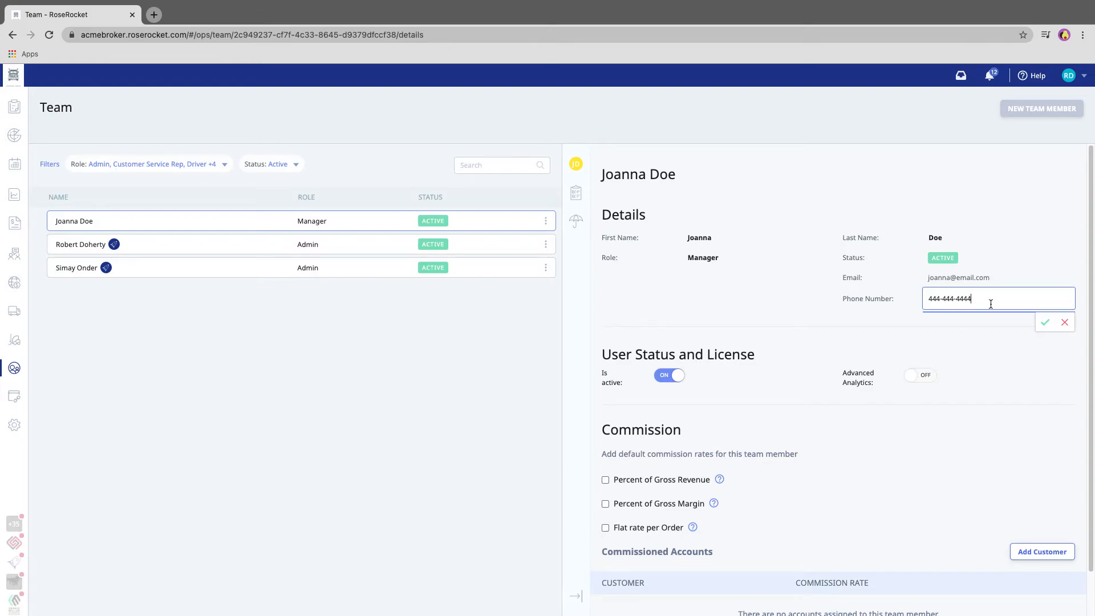
click(1045, 322)
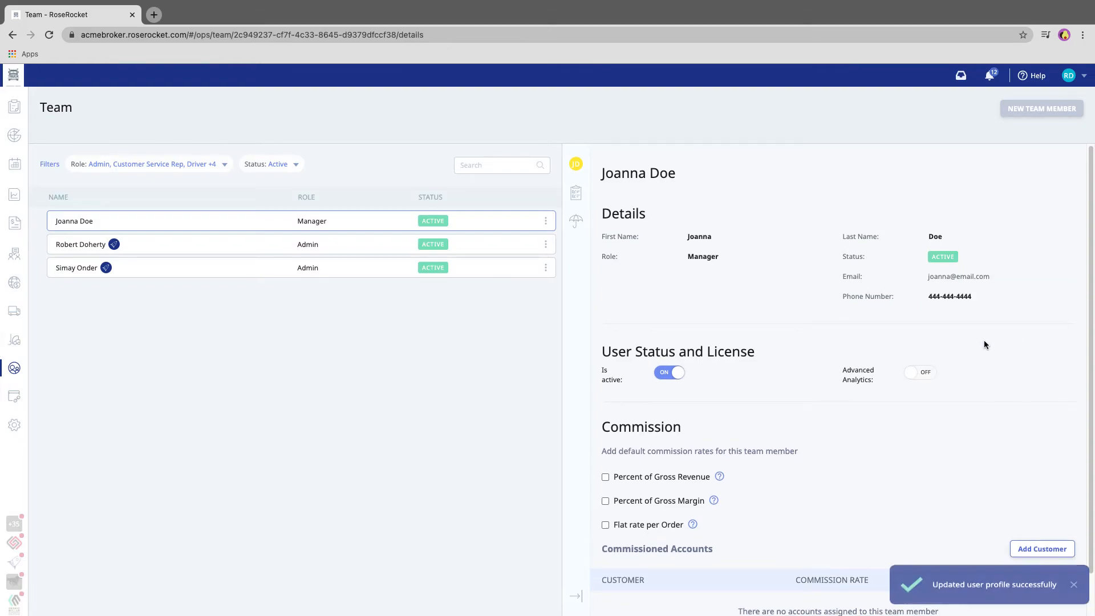
mouse_move(904, 353)
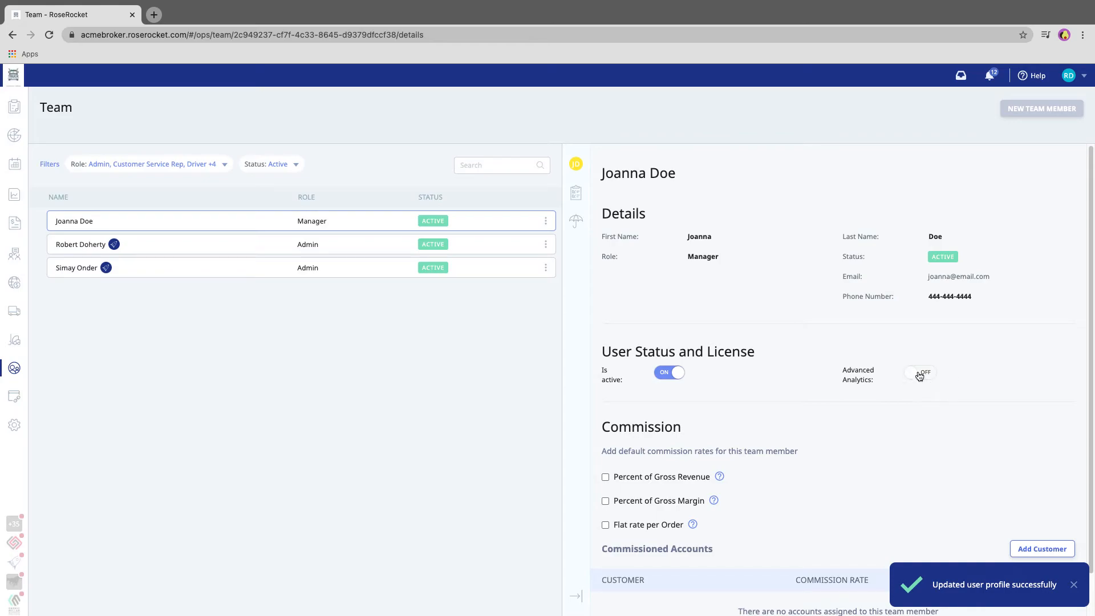
Switch Advanced Analytics ON for Joanna Doe and show her account options
click(920, 373)
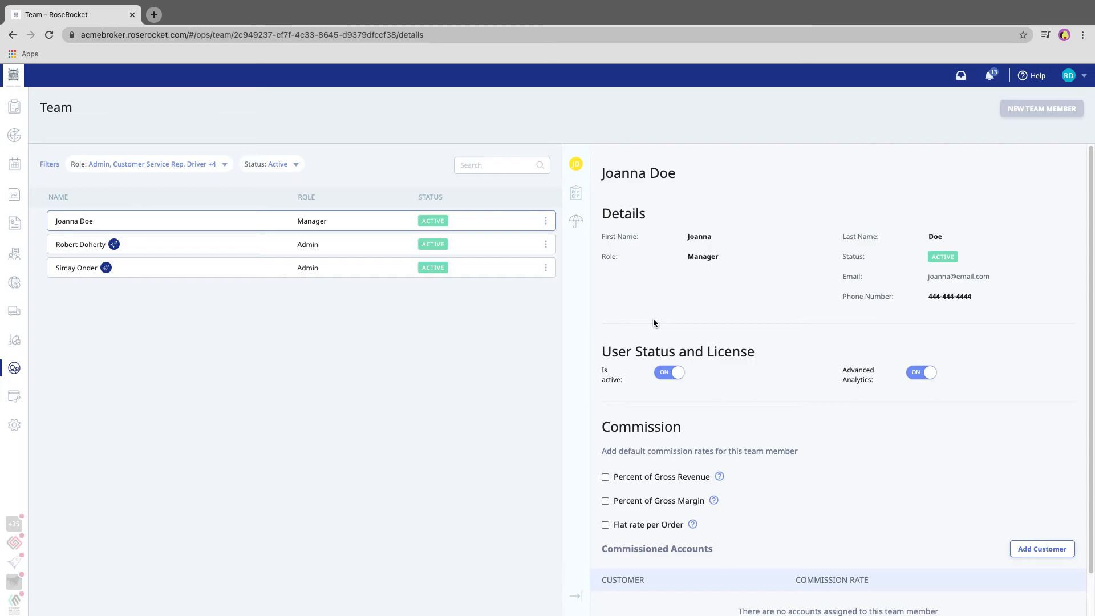
click(546, 220)
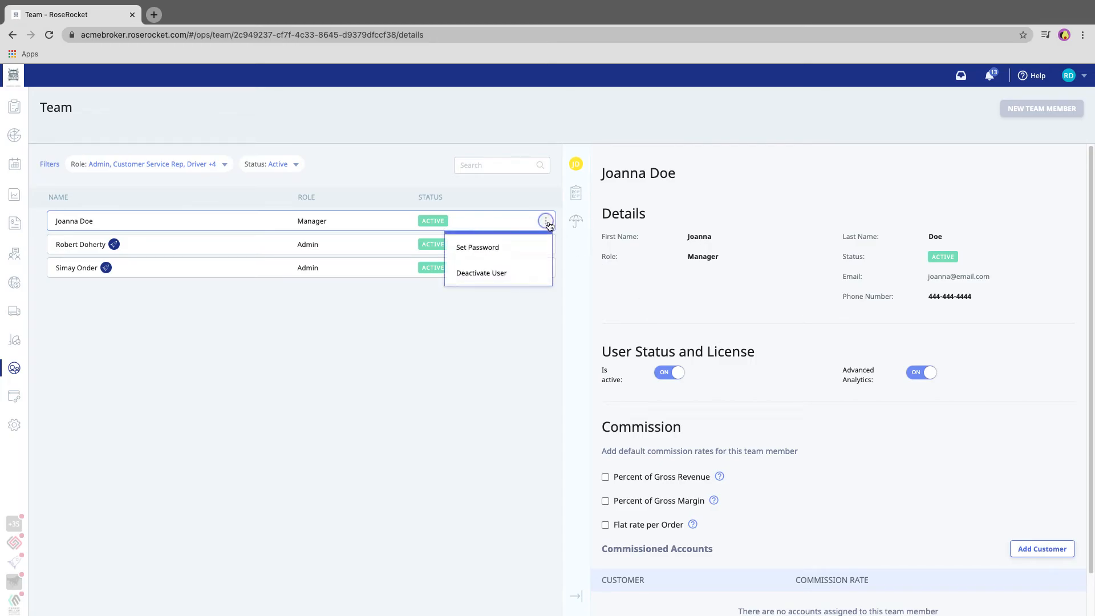
View the Set Password form, cancel it unsaved, and reopen her account options
click(478, 247)
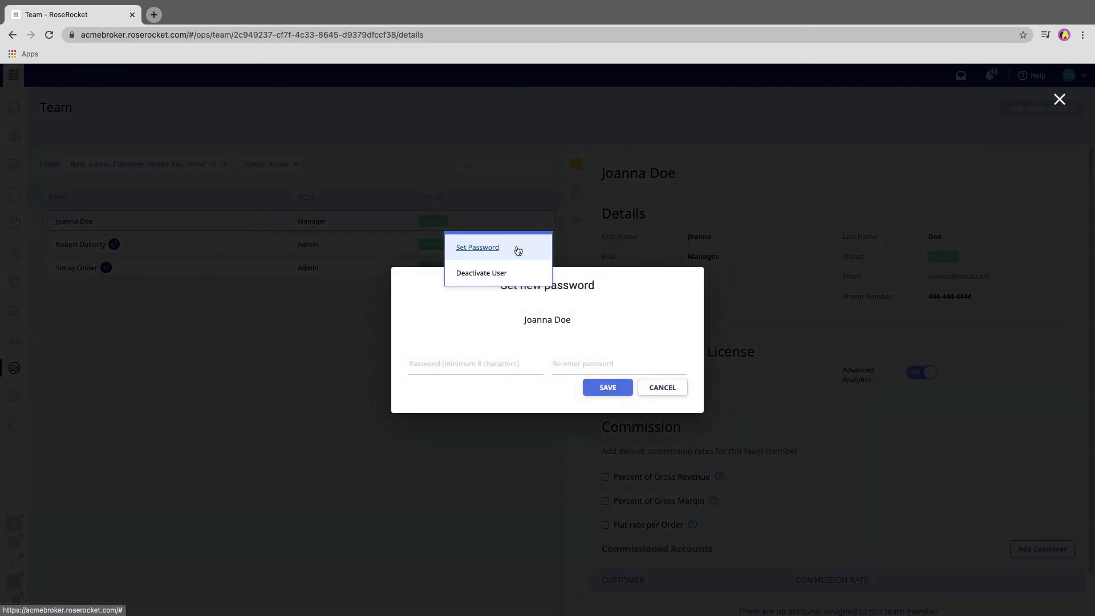
click(474, 364)
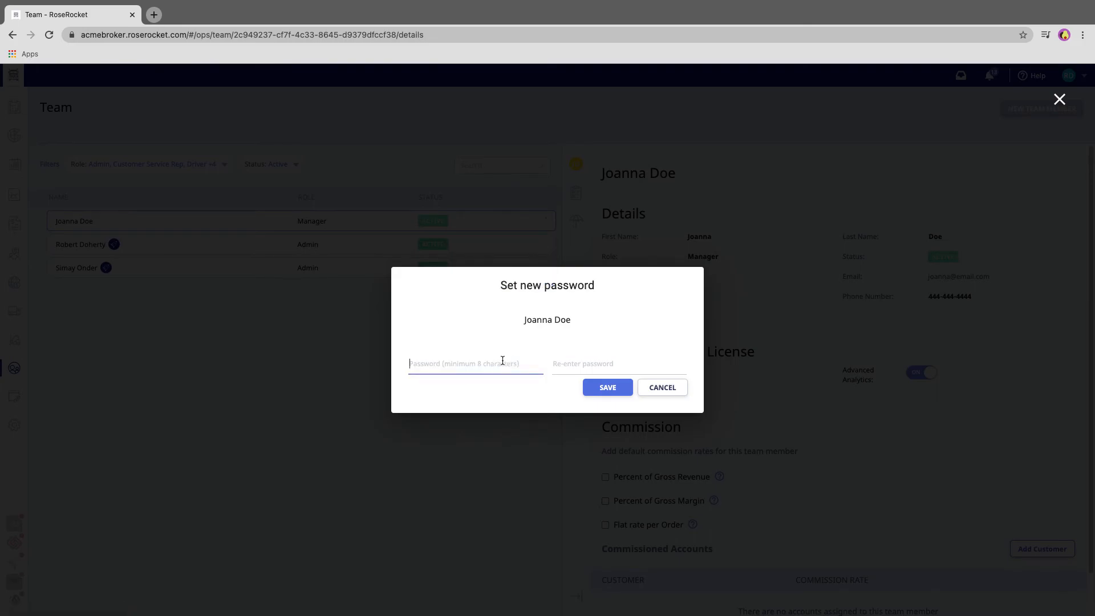
click(663, 388)
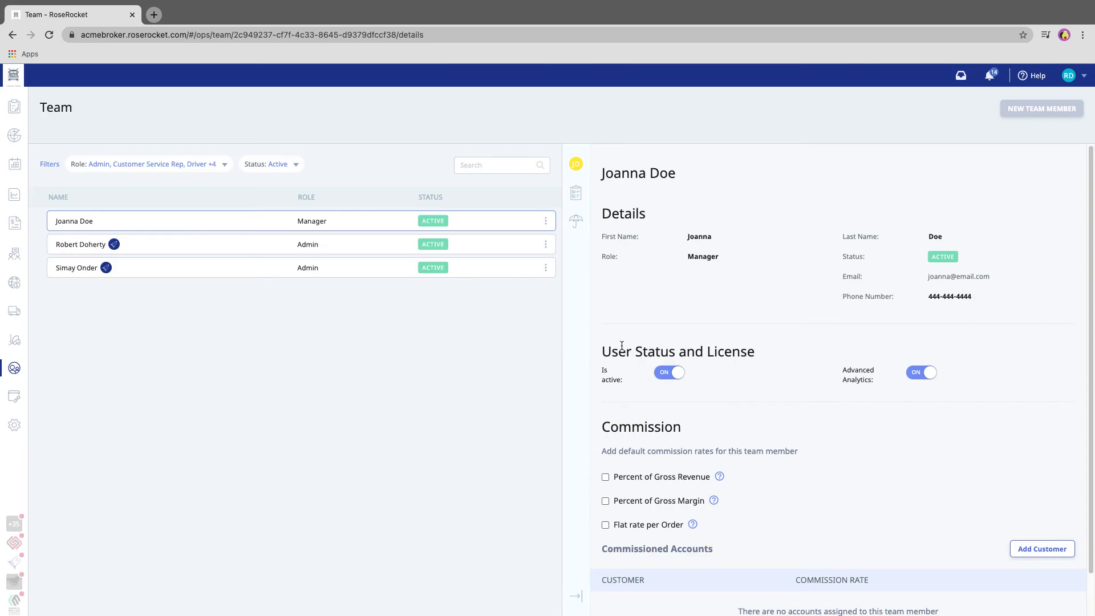
click(546, 221)
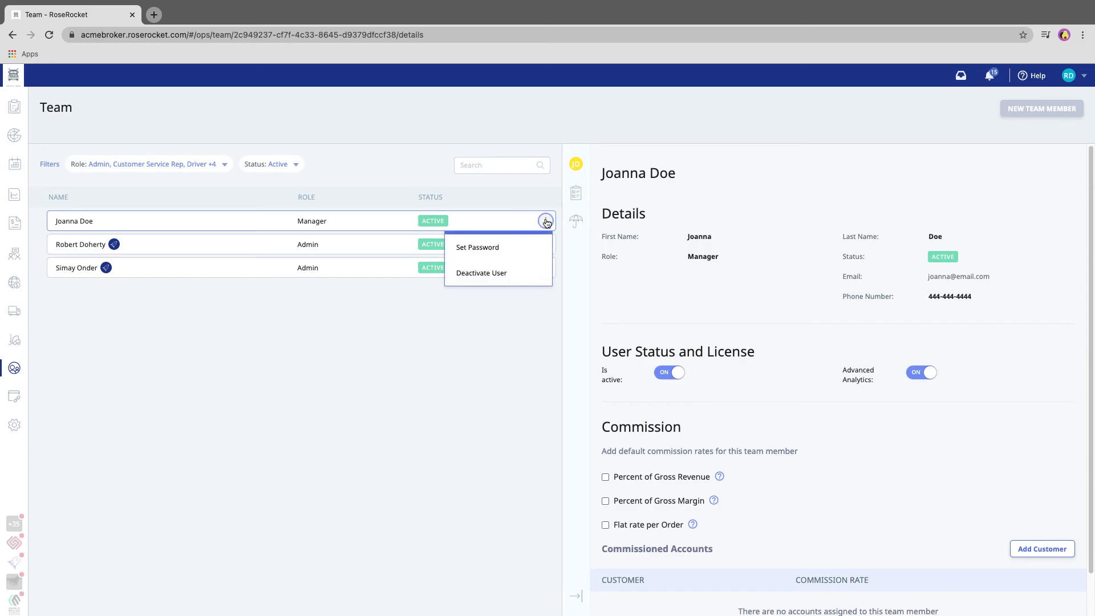
mouse_move(484, 275)
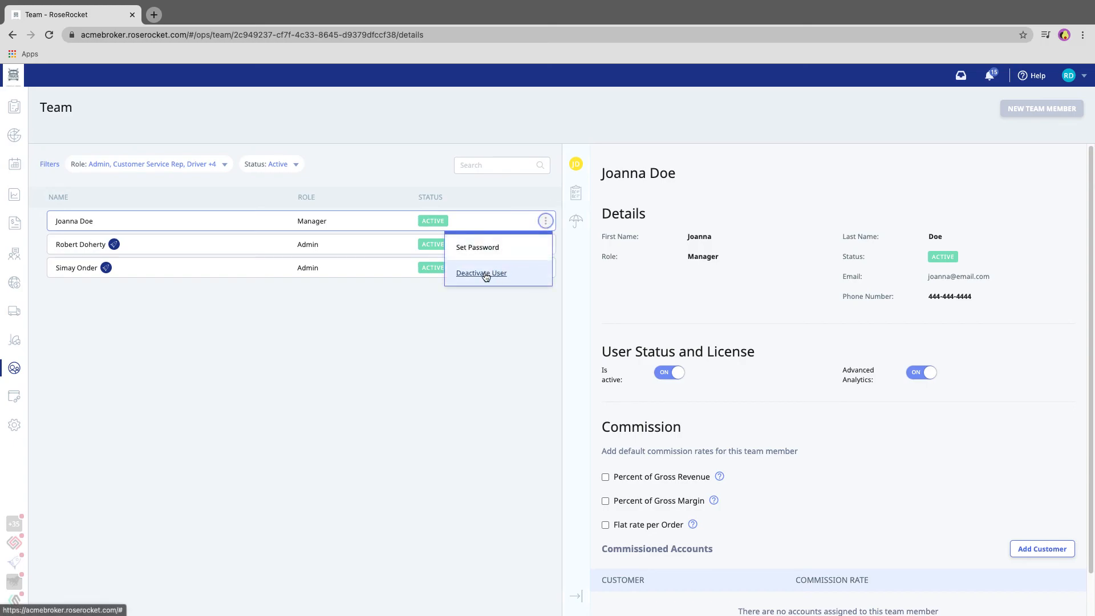